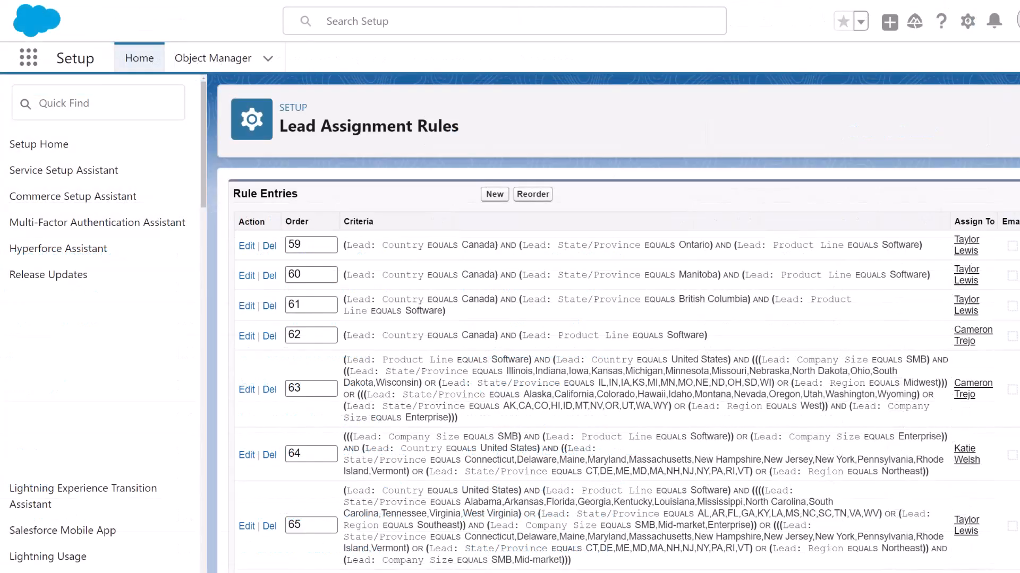
Scroll through the lead assignment rules before moving to Kubaru's lead owner routers
{"action": "scroll", "scroll_direction": "down", "scroll_amount": 3}
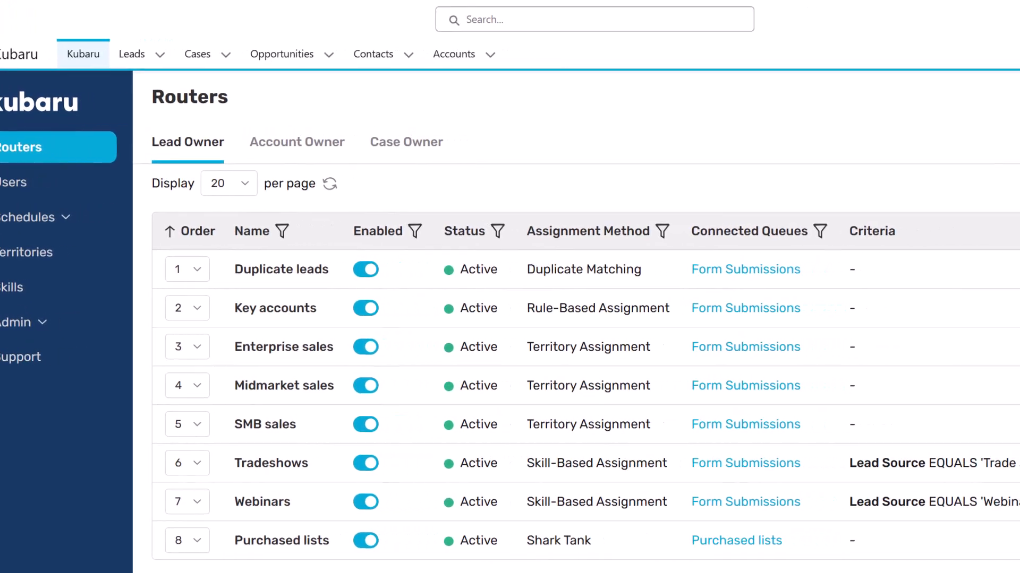
Create a new Kubaru router named 'Demo requests'
{"action": "left_click", "coordinate": [947, 97]}
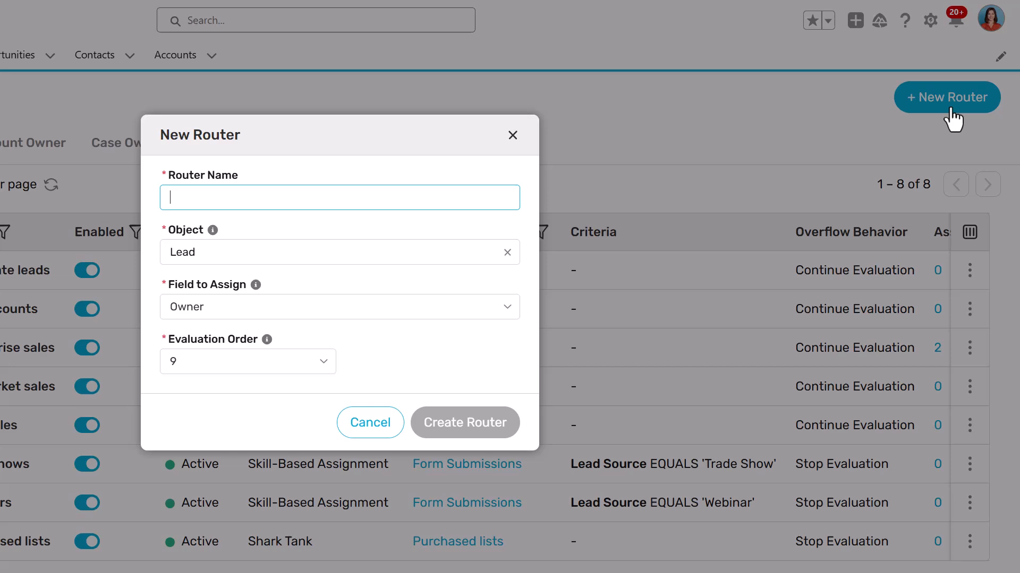
{"action": "type", "text": "Demo requests"}
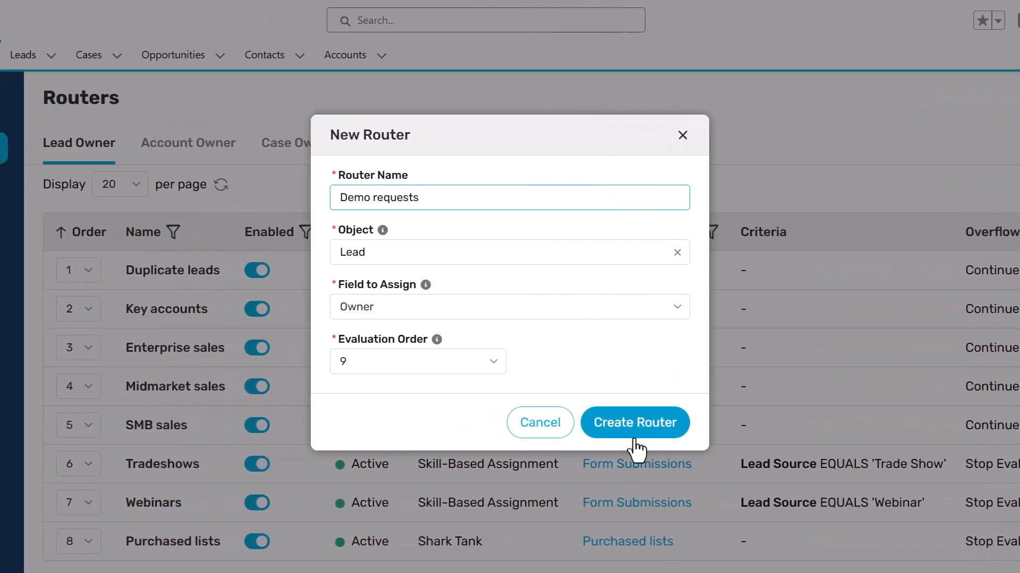
{"action": "left_click", "coordinate": [634, 422]}
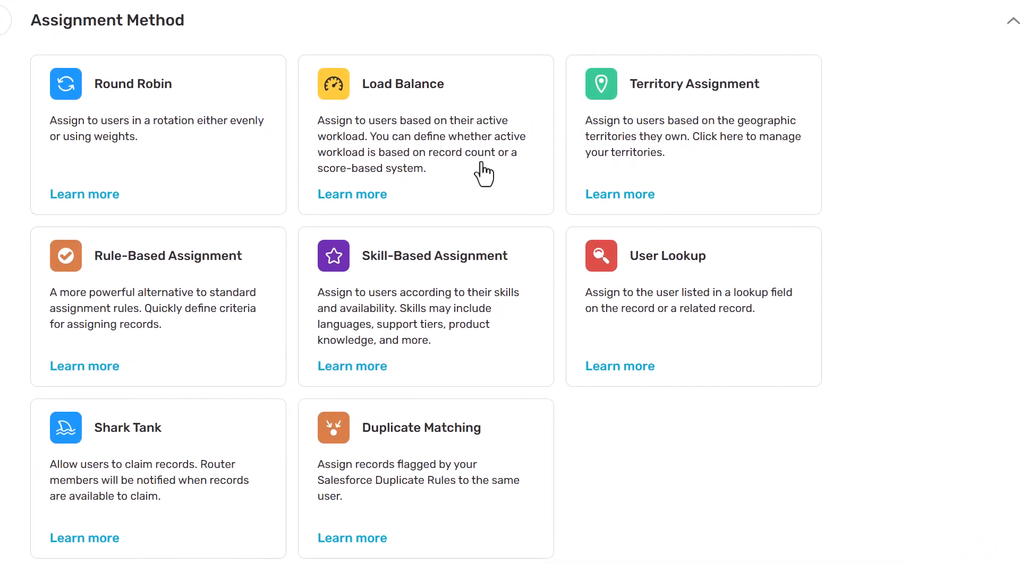
{"action": "mouse_move", "coordinate": [640, 172]}
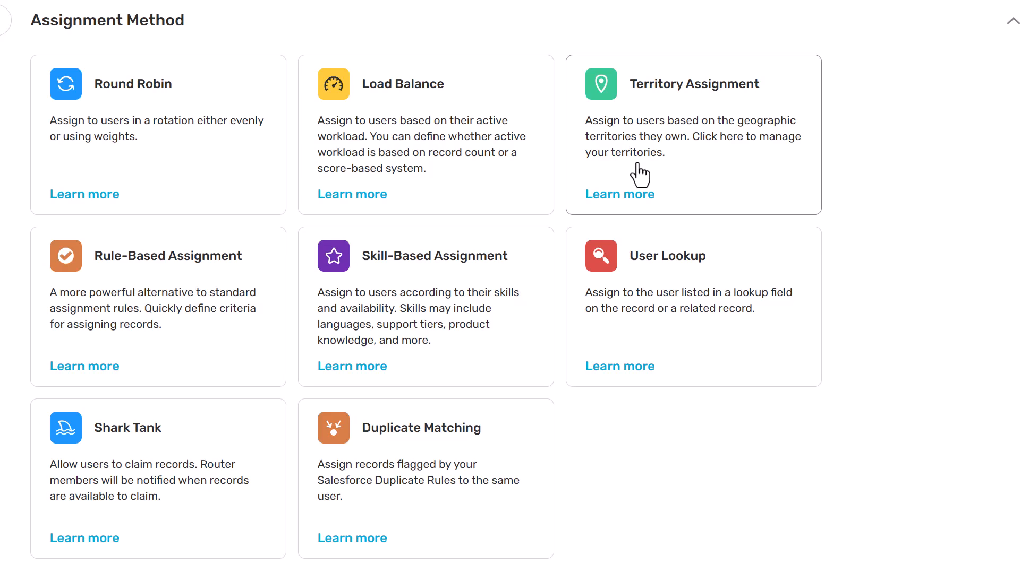
{"action": "mouse_move", "coordinate": [230, 477]}
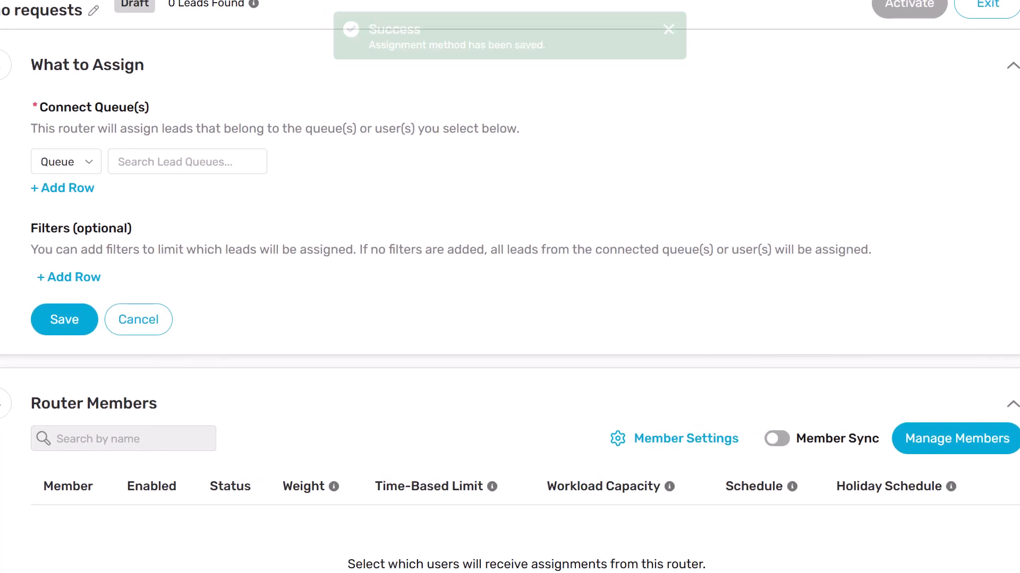
Target the Form Submissions queue with a Type equals 'Demo' filter and save
{"action": "left_click", "coordinate": [188, 162]}
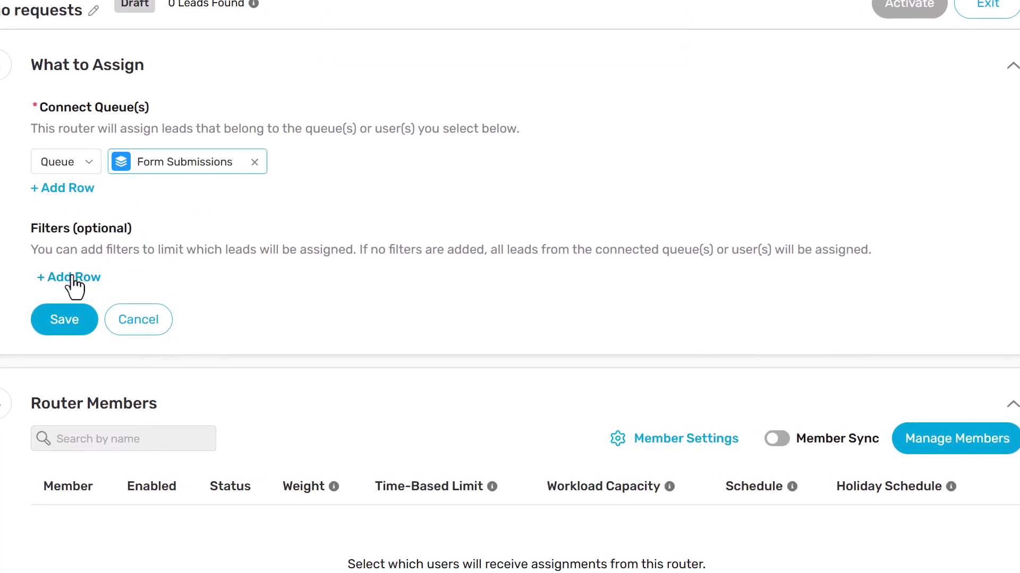
{"action": "left_click", "coordinate": [68, 277]}
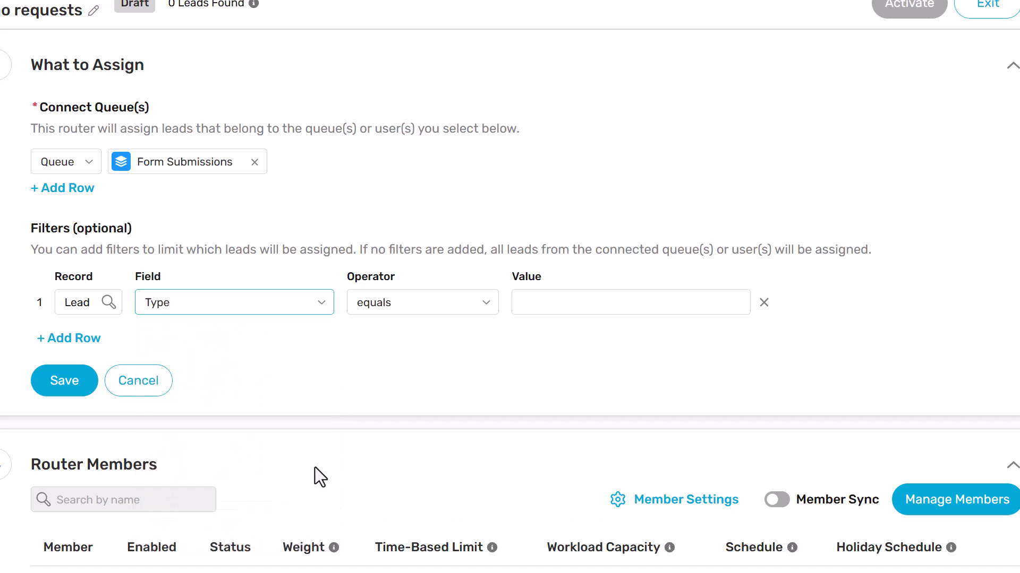
{"action": "type", "text": "Demo"}
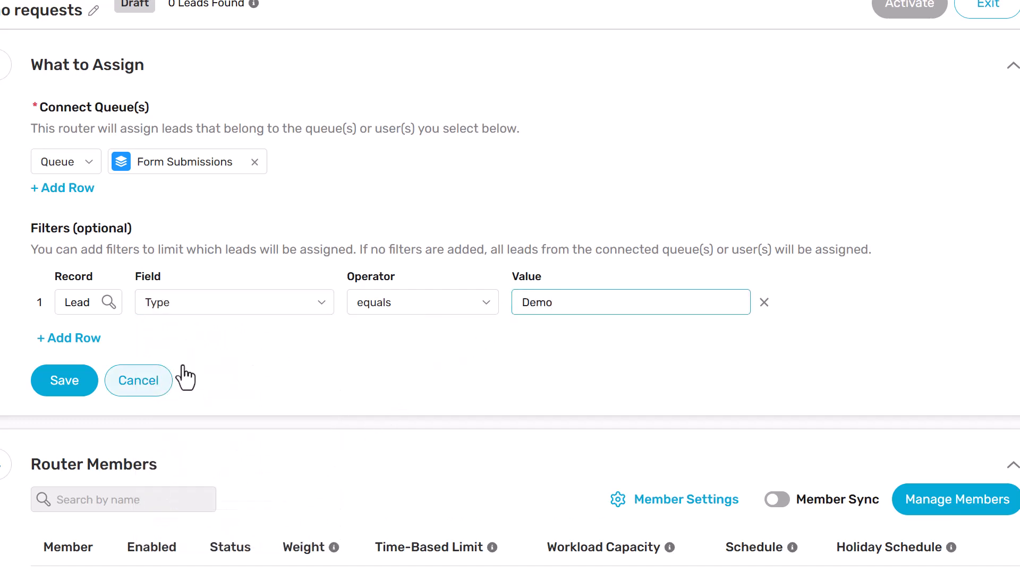
{"action": "left_click", "coordinate": [64, 380]}
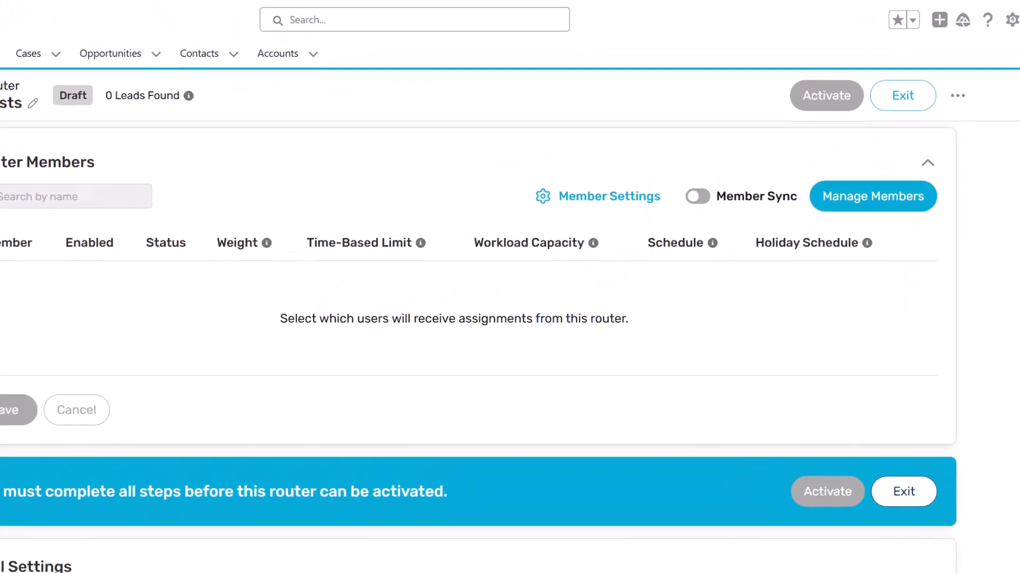
Add all six SMB Sales users as members and save their weights and limits
{"action": "type", "text": "SMB"}
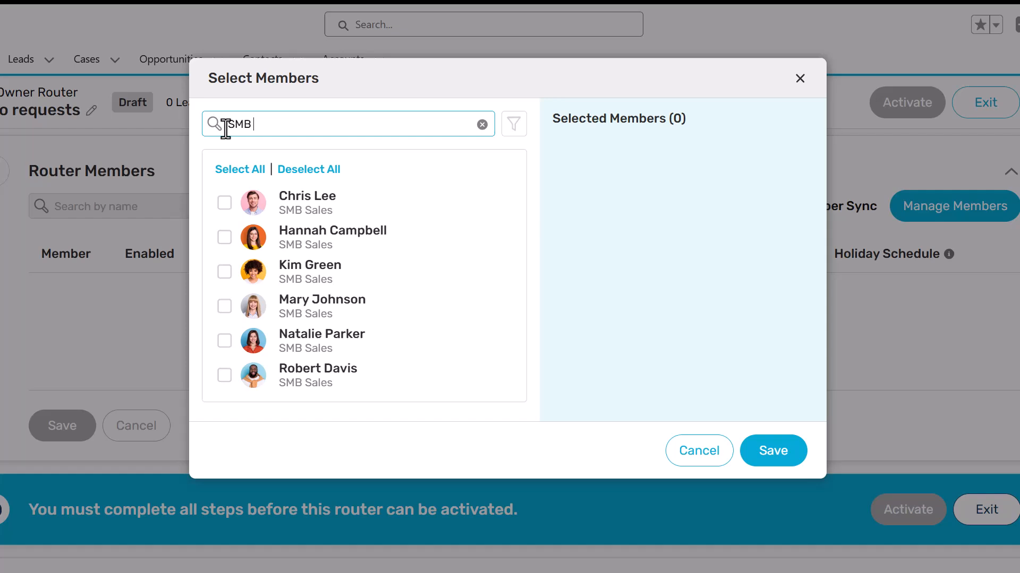
{"action": "left_click", "coordinate": [240, 169]}
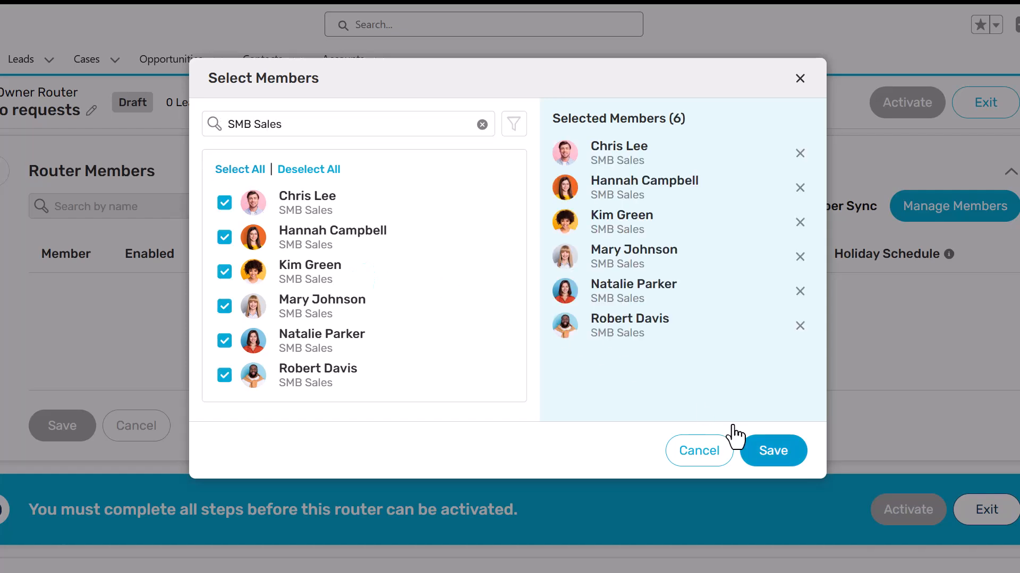
{"action": "left_click", "coordinate": [772, 451]}
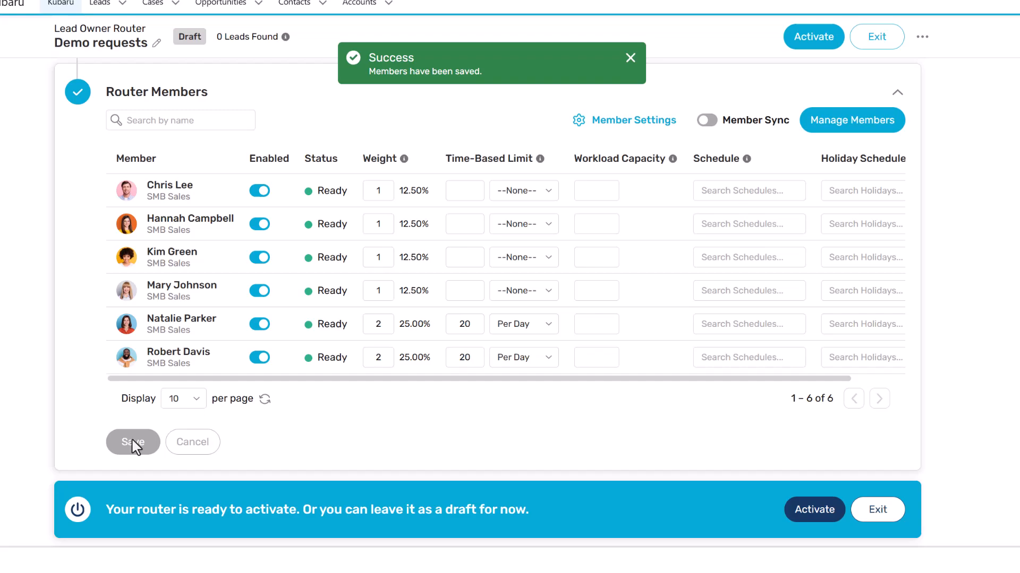
{"action": "left_click", "coordinate": [814, 509]}
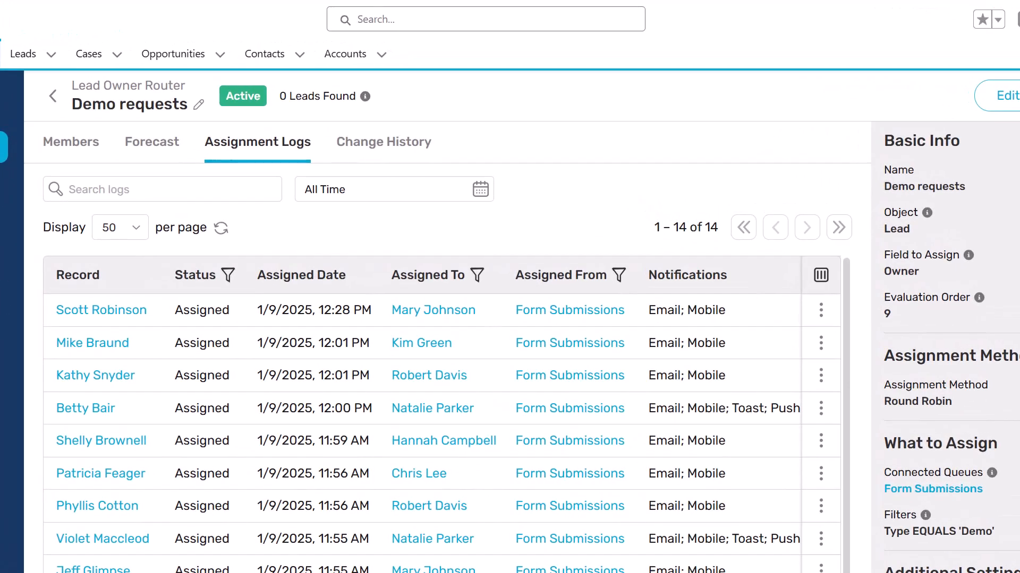
{"action": "scroll", "scroll_direction": "down", "scroll_amount": 3}
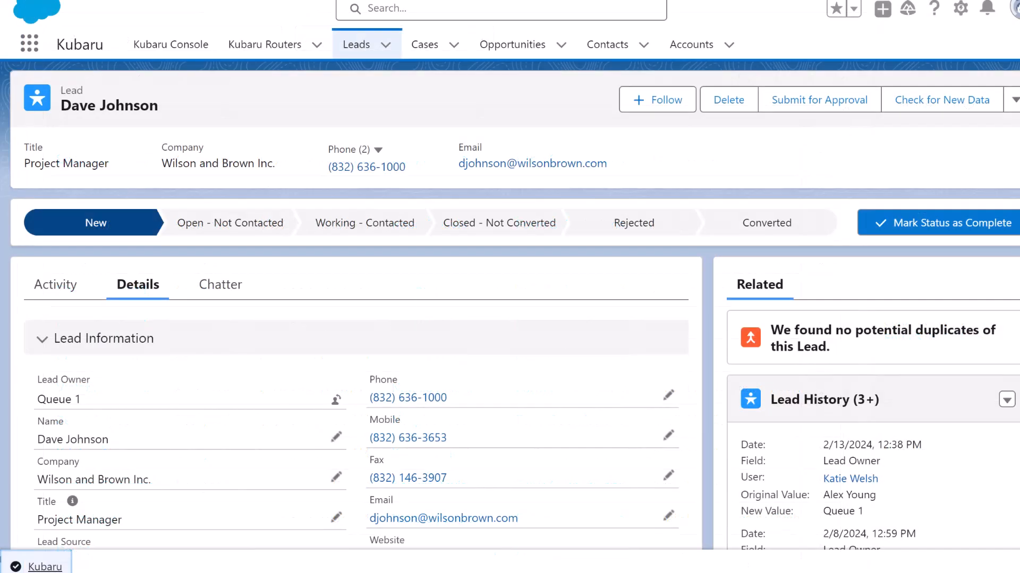
{"action": "left_click", "coordinate": [37, 567]}
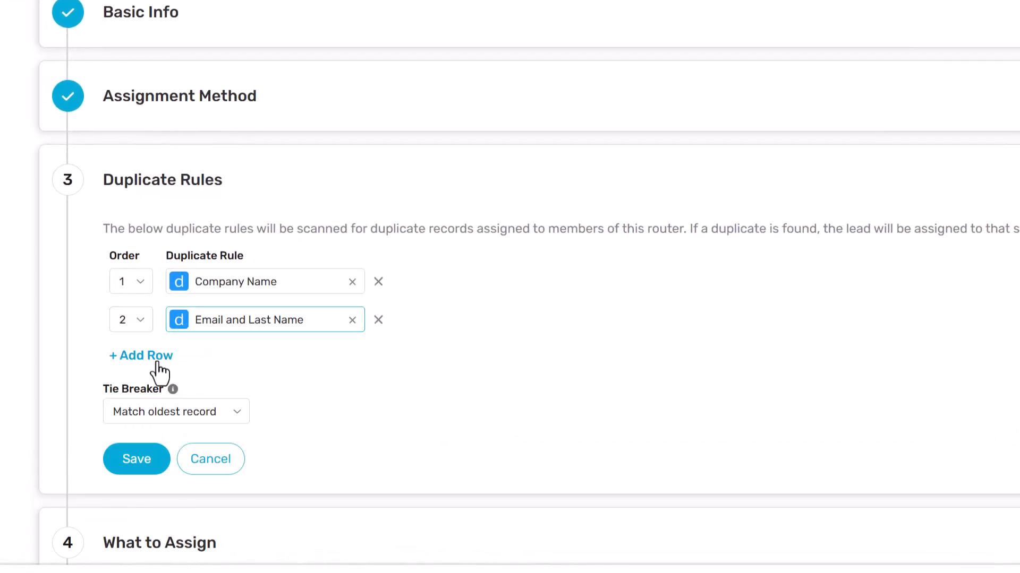
Add a duplicate rule row, then open the US and Canada territory list
{"action": "left_click", "coordinate": [137, 459]}
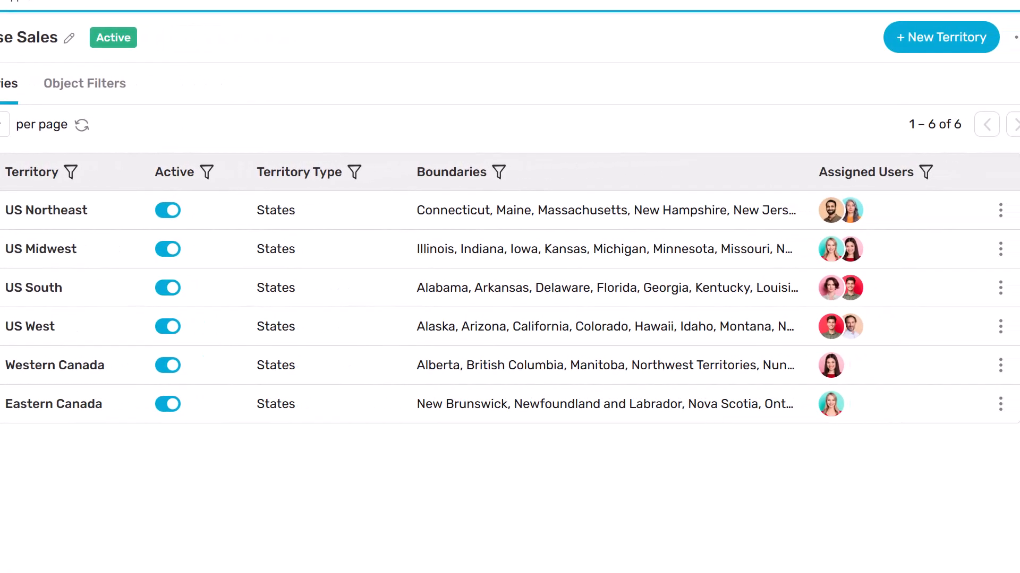
{"action": "left_click", "coordinate": [69, 224]}
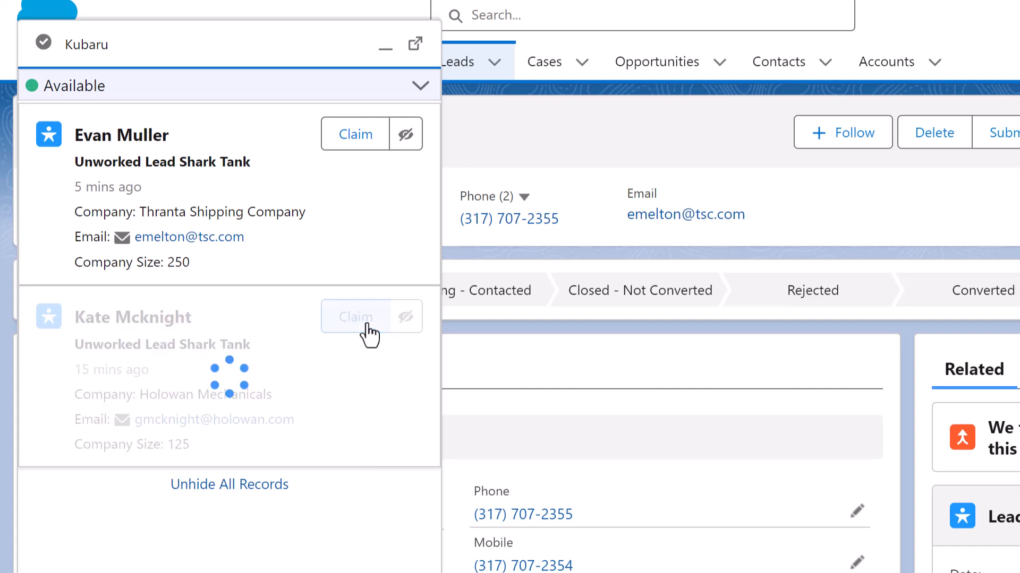
{"action": "left_click", "coordinate": [356, 317]}
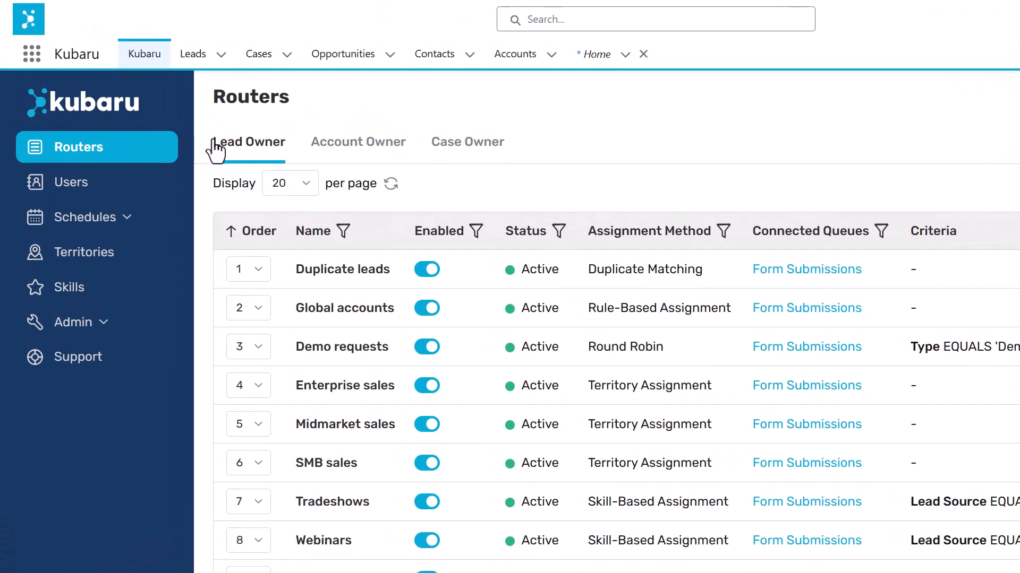
{"action": "left_click", "coordinate": [357, 142]}
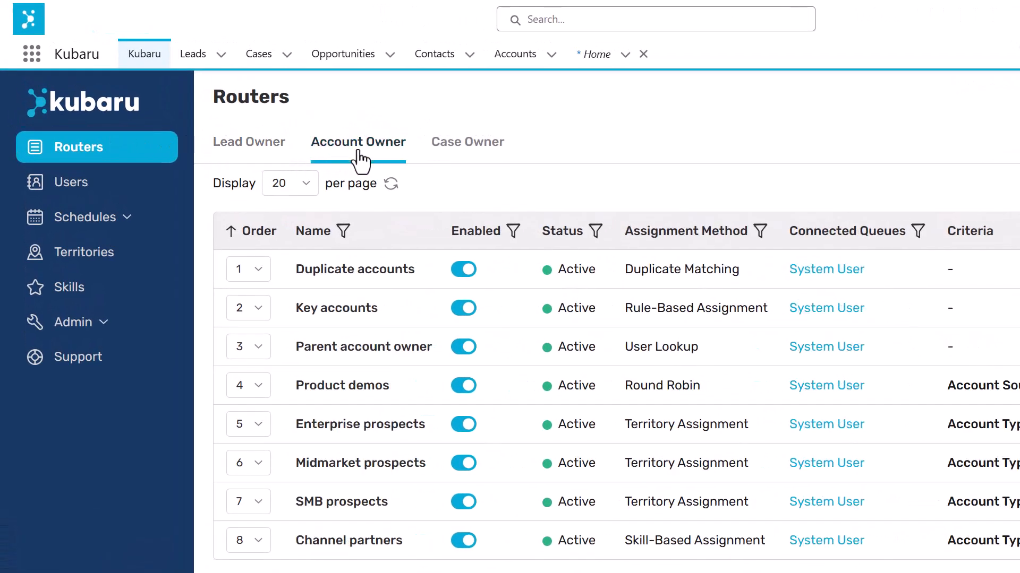
{"action": "left_click", "coordinate": [467, 142]}
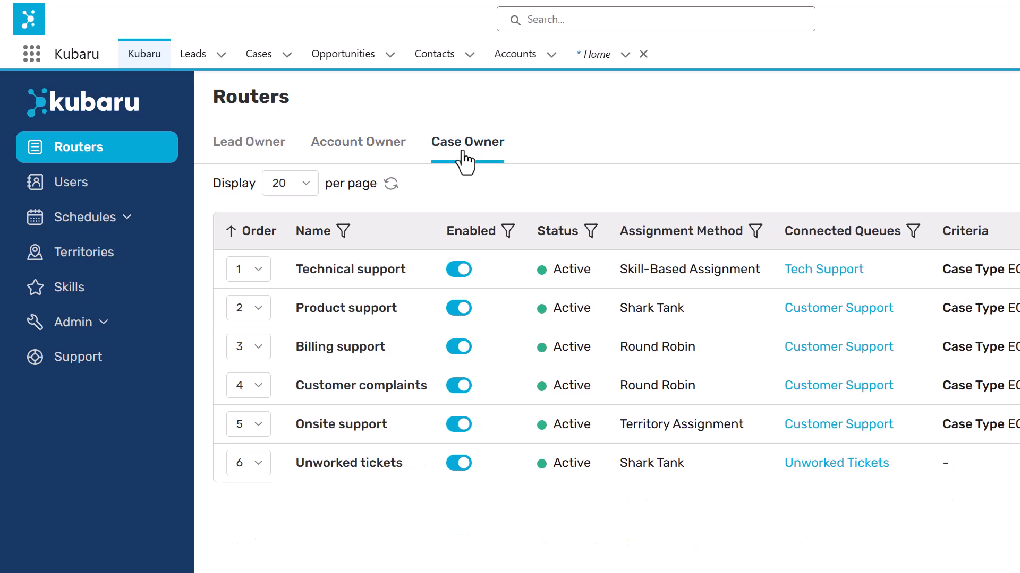